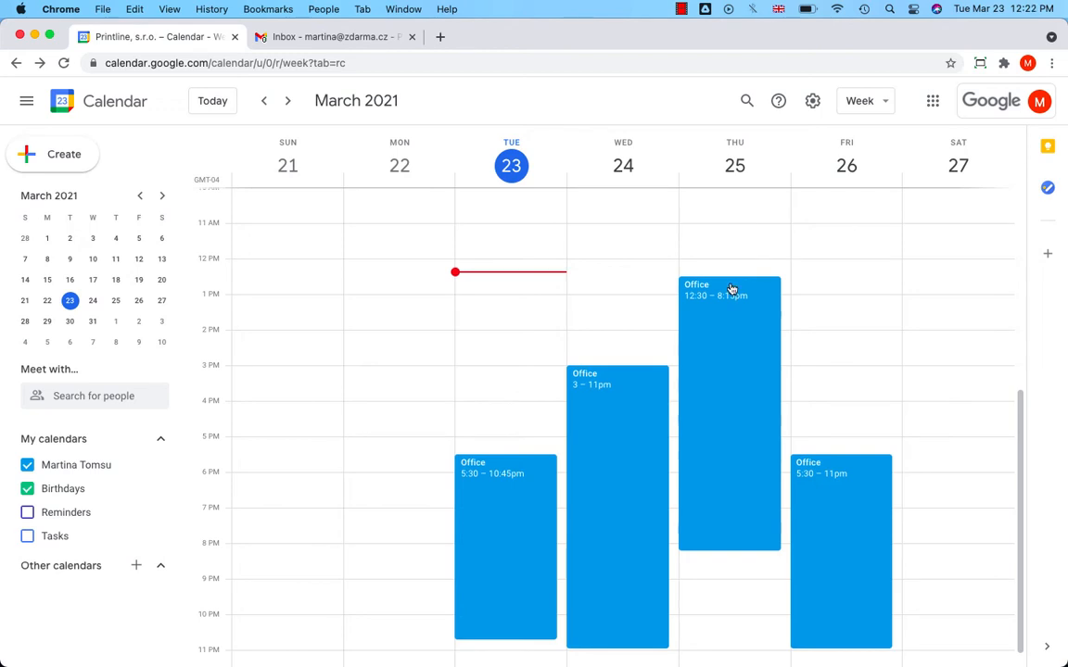
pyautogui.moveTo(725, 258)
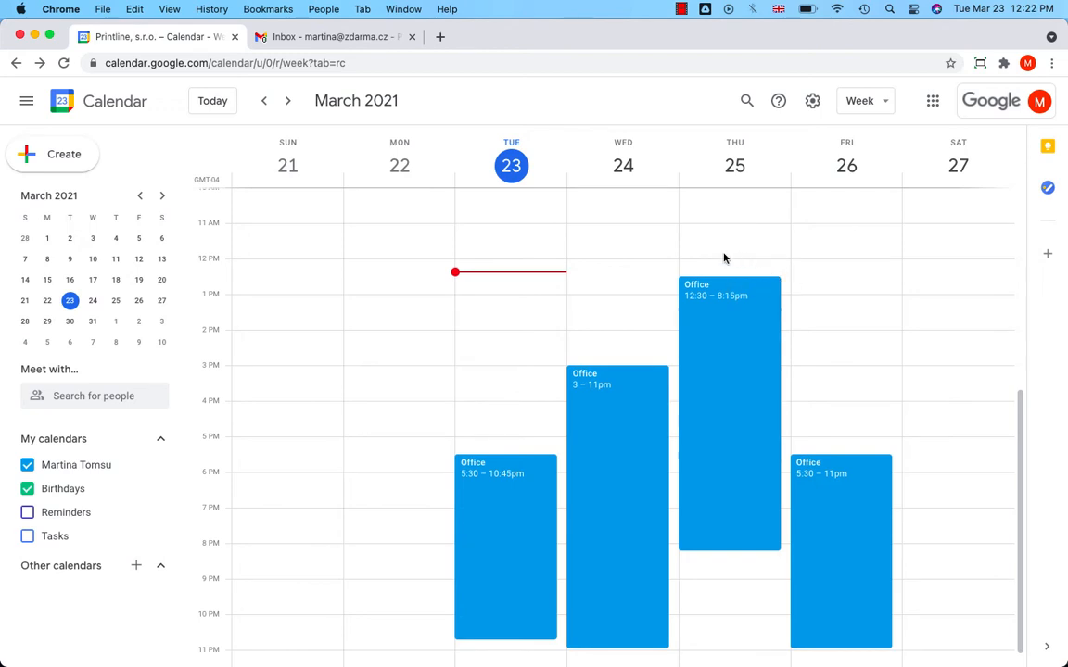
# Draft a 12:30–1:30pm event on Wednesday 24 March titled 'Meeting'
pyautogui.click(616, 279)
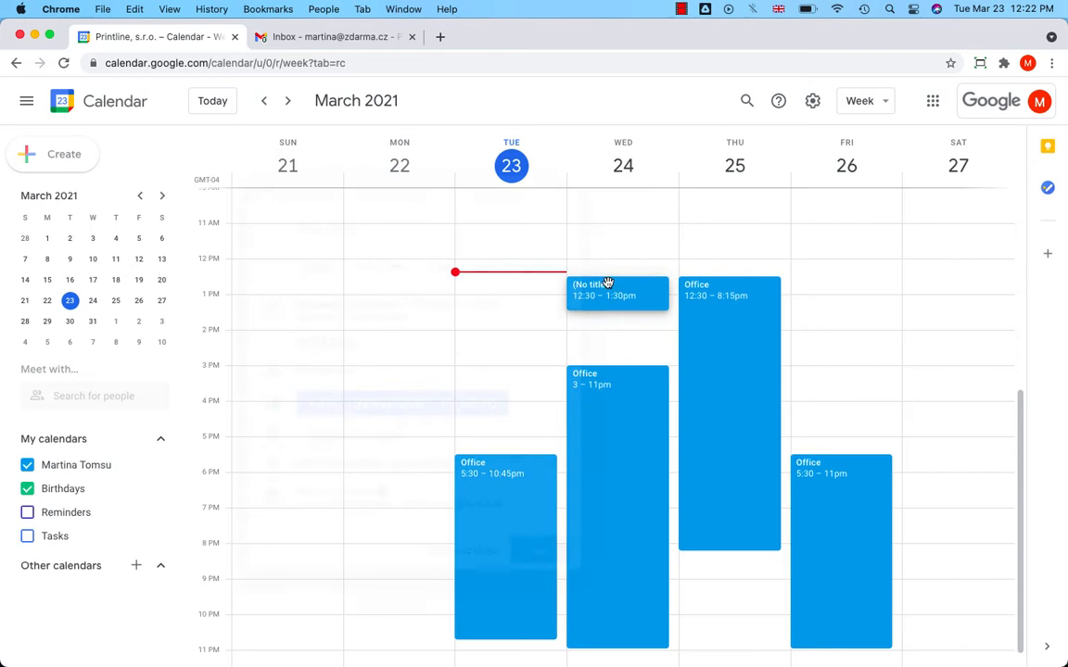
pyautogui.click(622, 287)
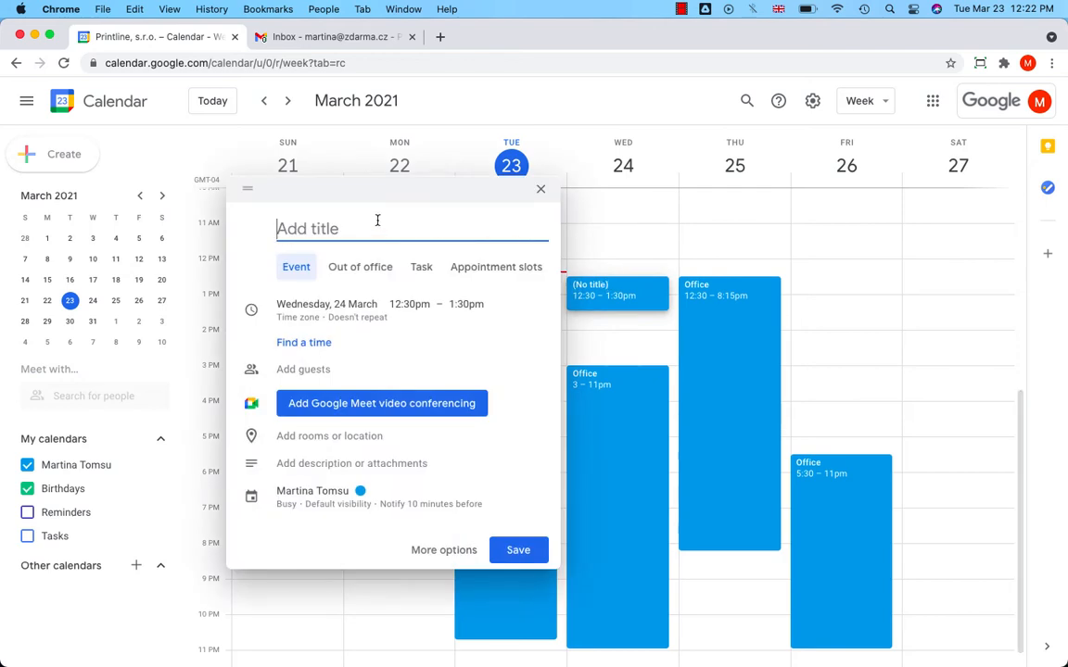
pyautogui.write('Meeti')
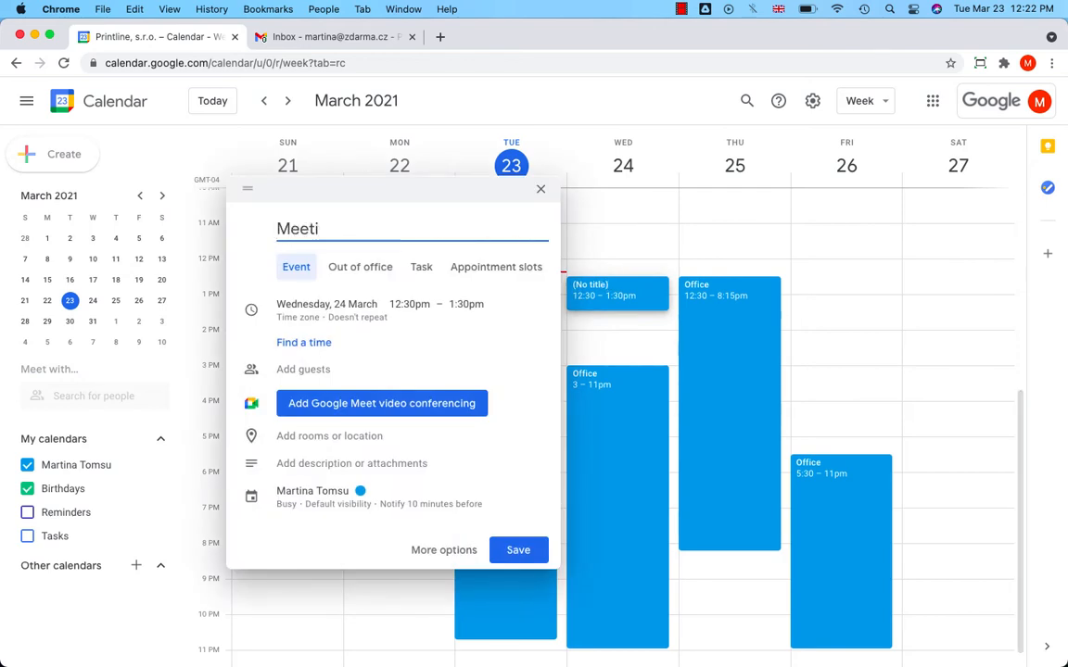
pyautogui.write('ng')
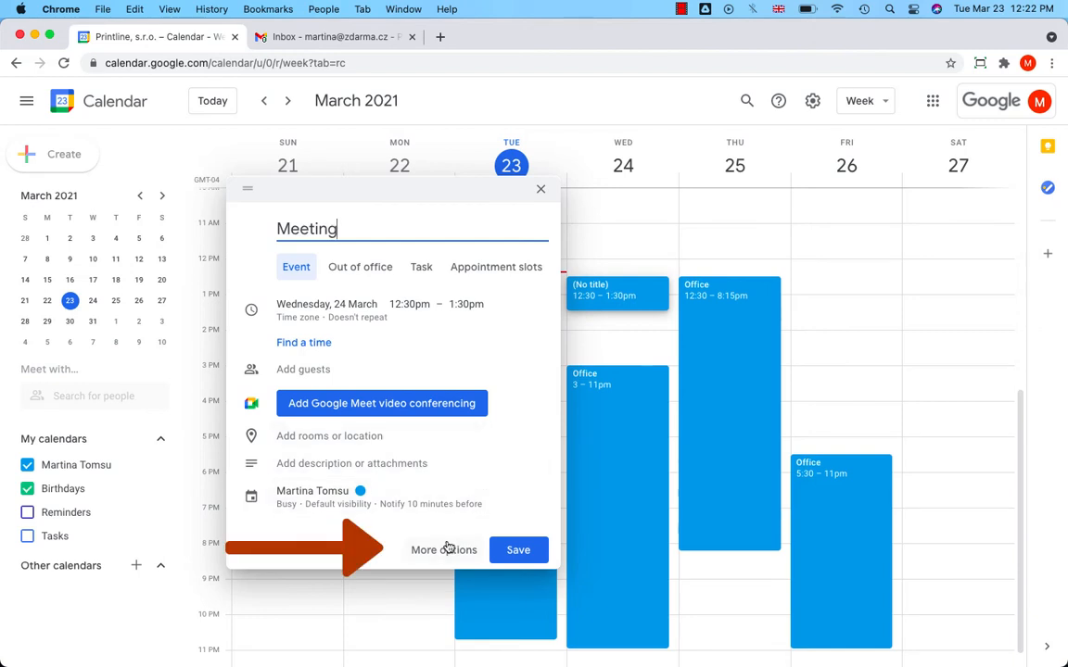
# In the full event editor, add a Google Meet video link to Meeting
pyautogui.click(443, 550)
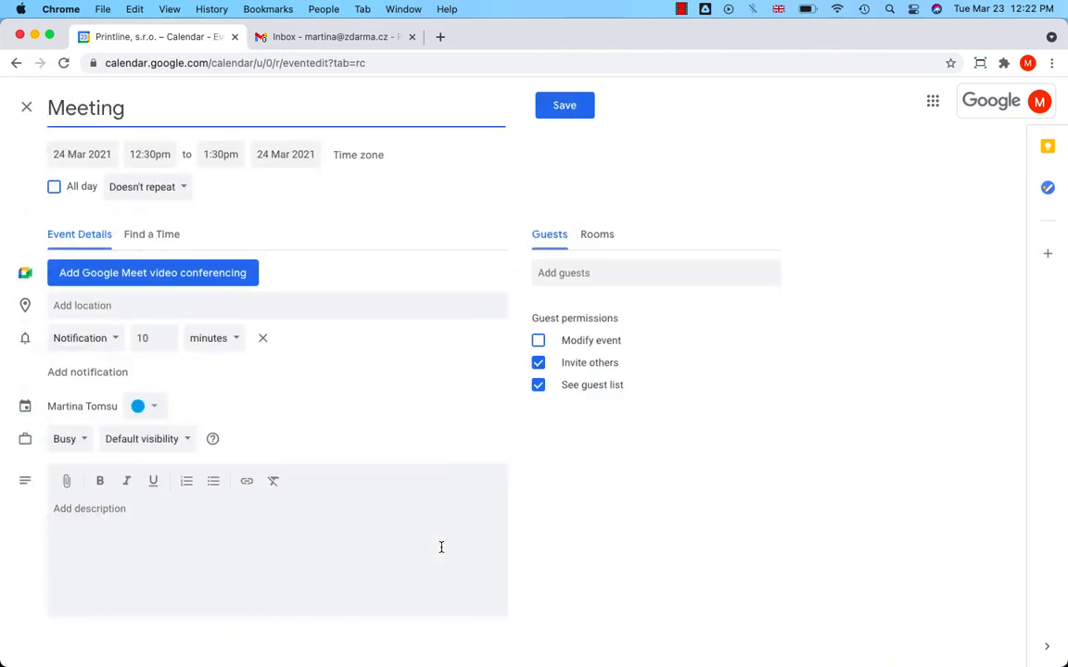
pyautogui.moveTo(382, 223)
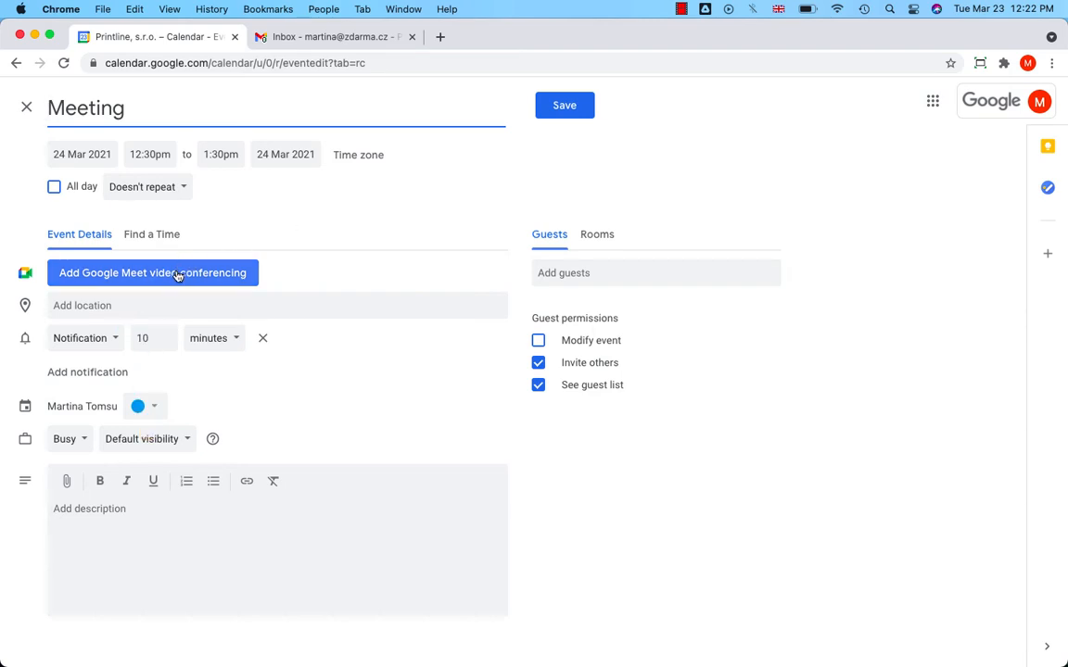
pyautogui.click(153, 273)
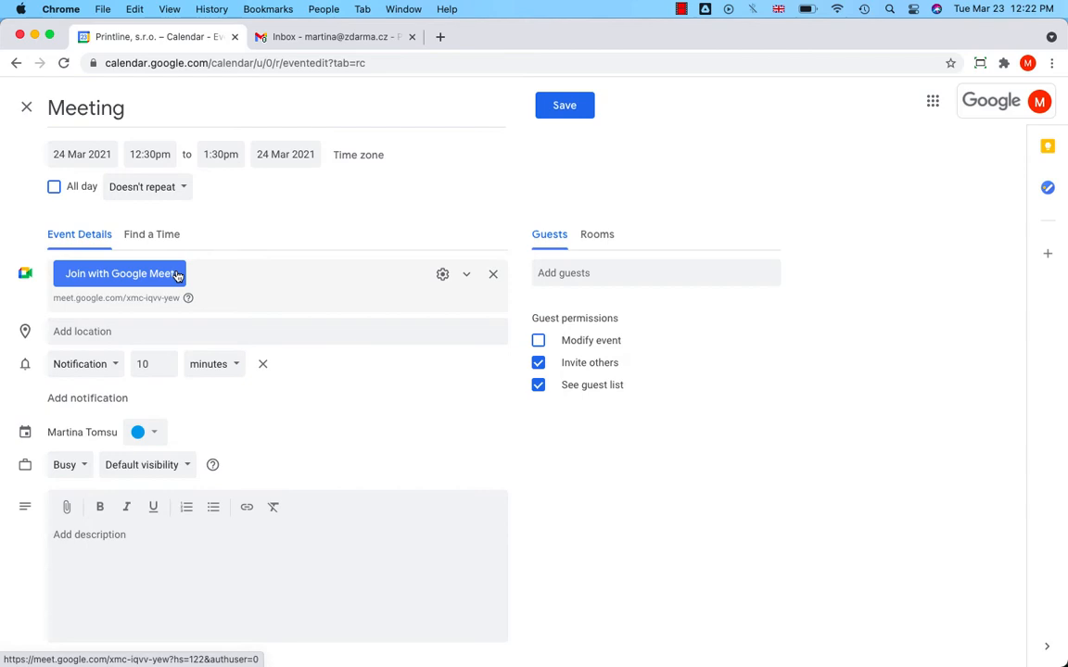
pyautogui.moveTo(236, 280)
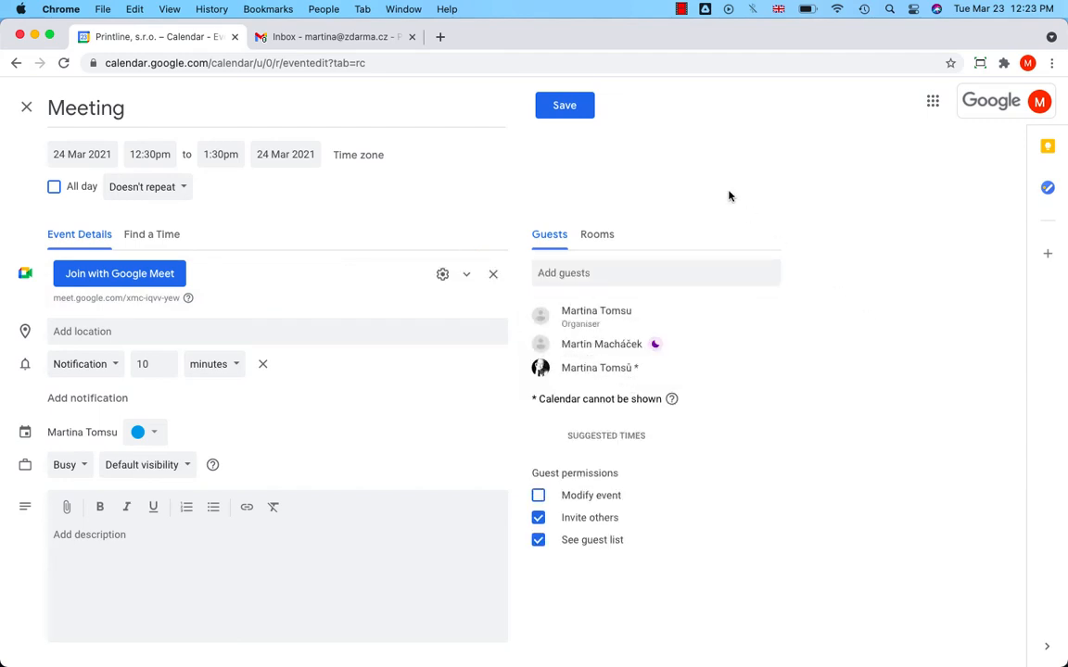
# Save the Meeting event and send the guest invitation emails
pyautogui.click(564, 105)
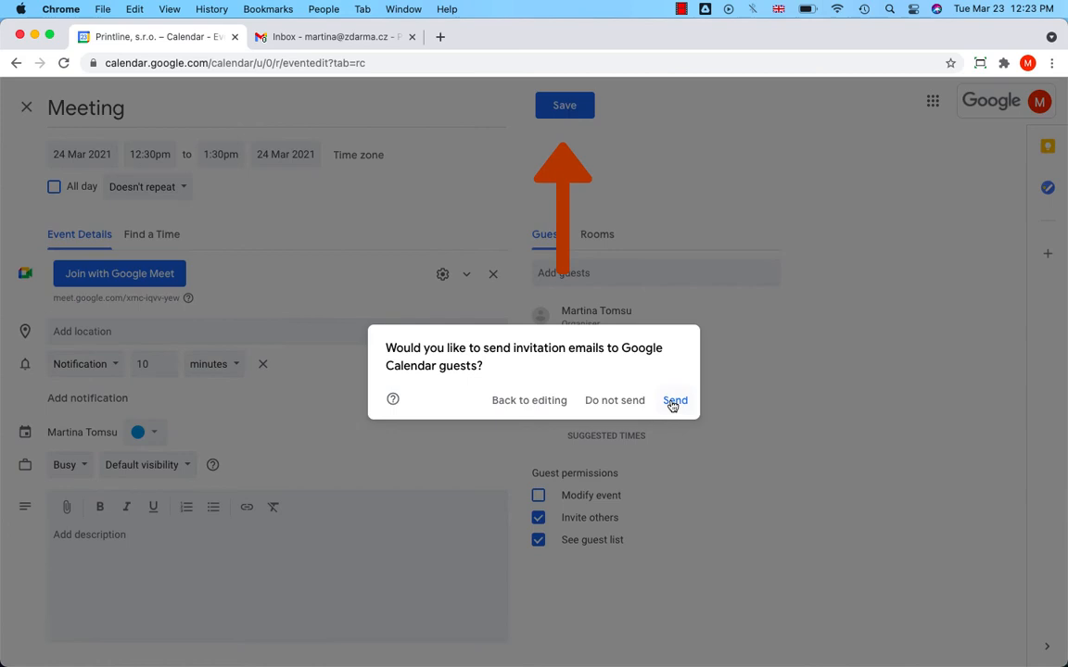
pyautogui.click(675, 400)
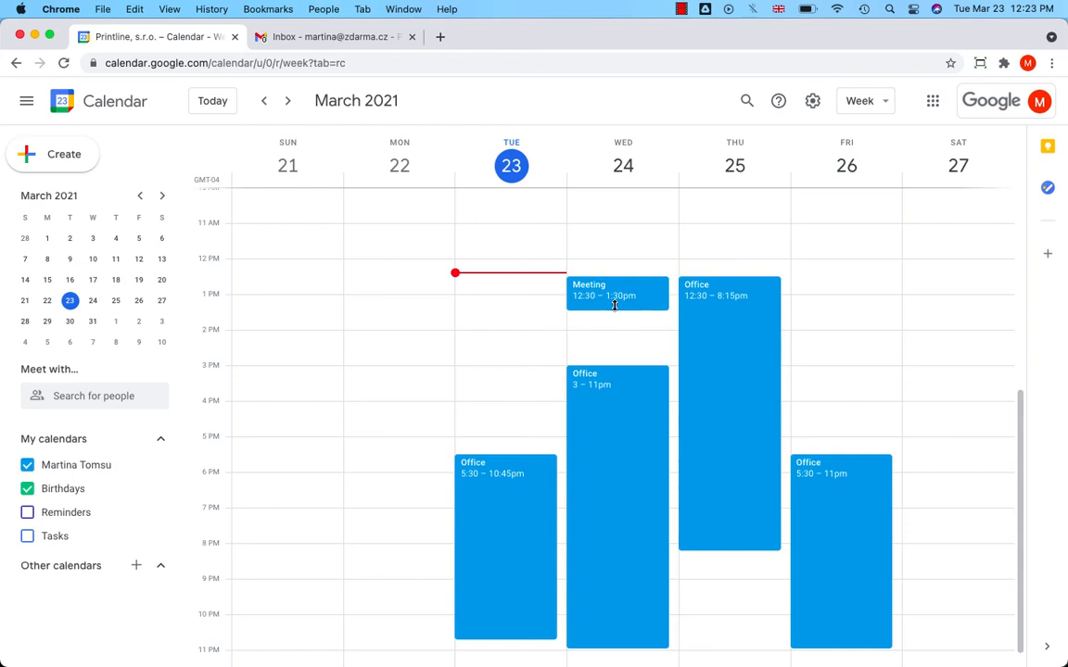
# Edit the Wednesday 3–11pm Office event to include a Google Meet link, and save
pyautogui.click(616, 417)
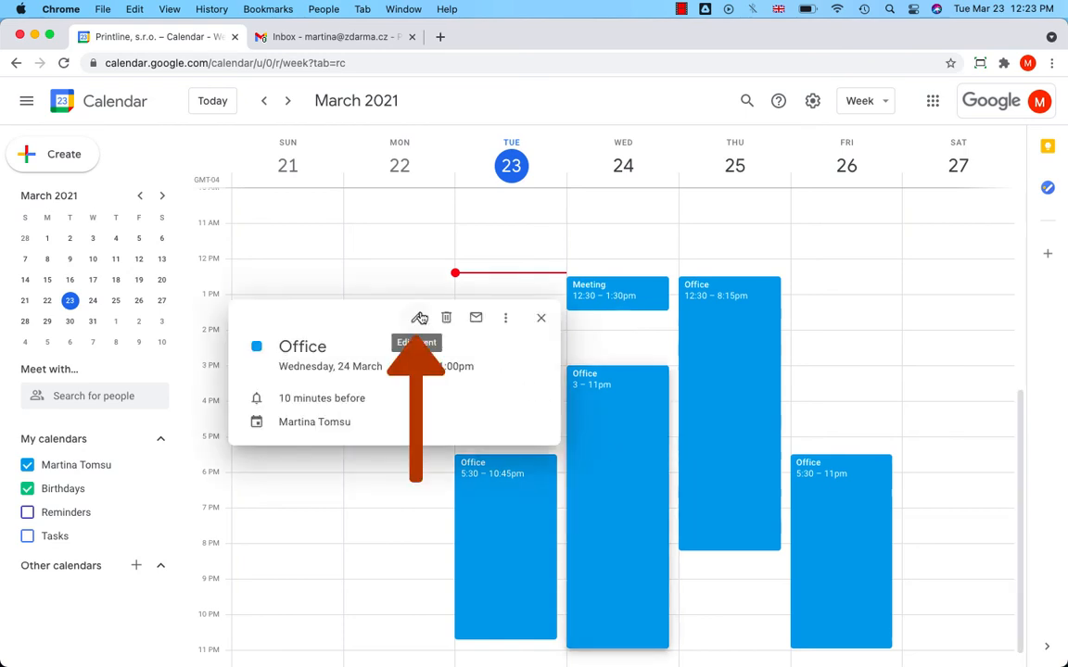
pyautogui.click(420, 318)
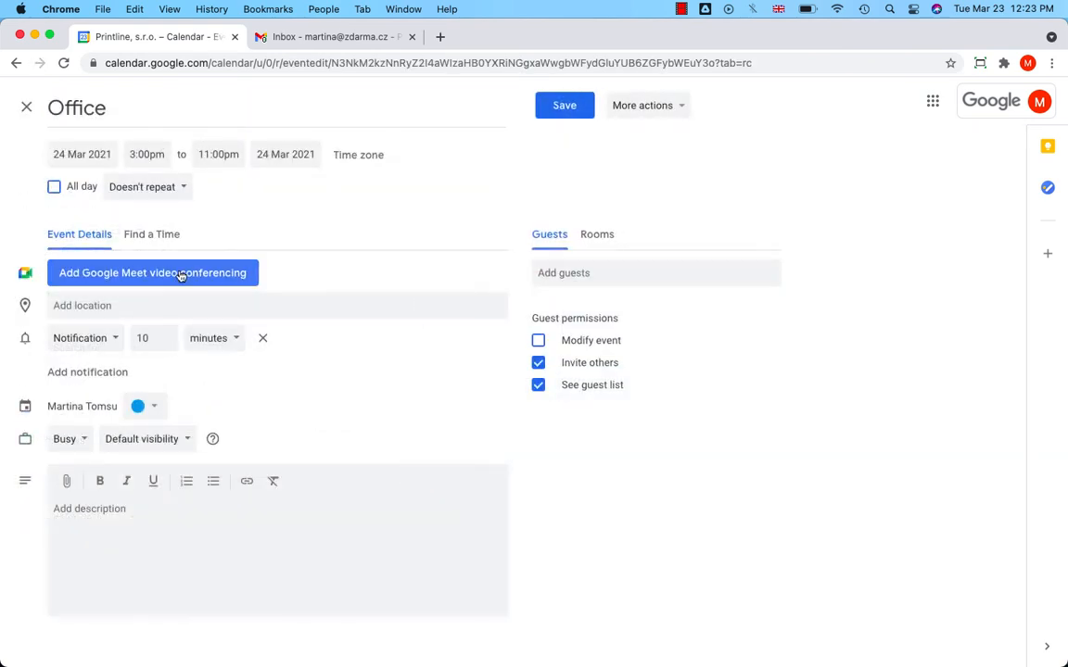
pyautogui.click(153, 272)
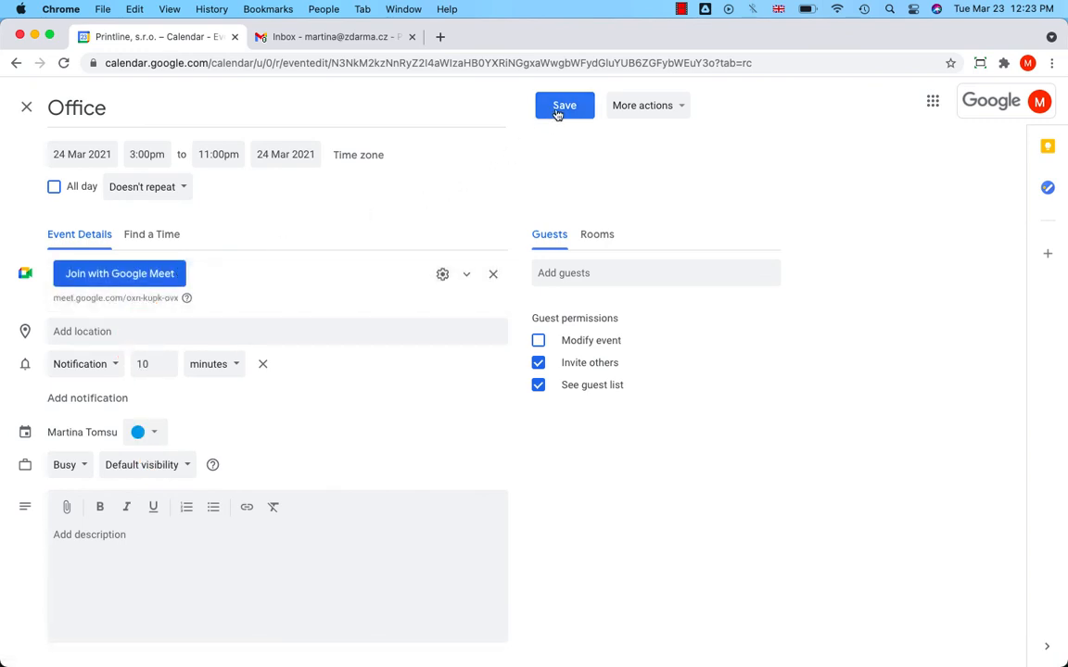
pyautogui.click(564, 105)
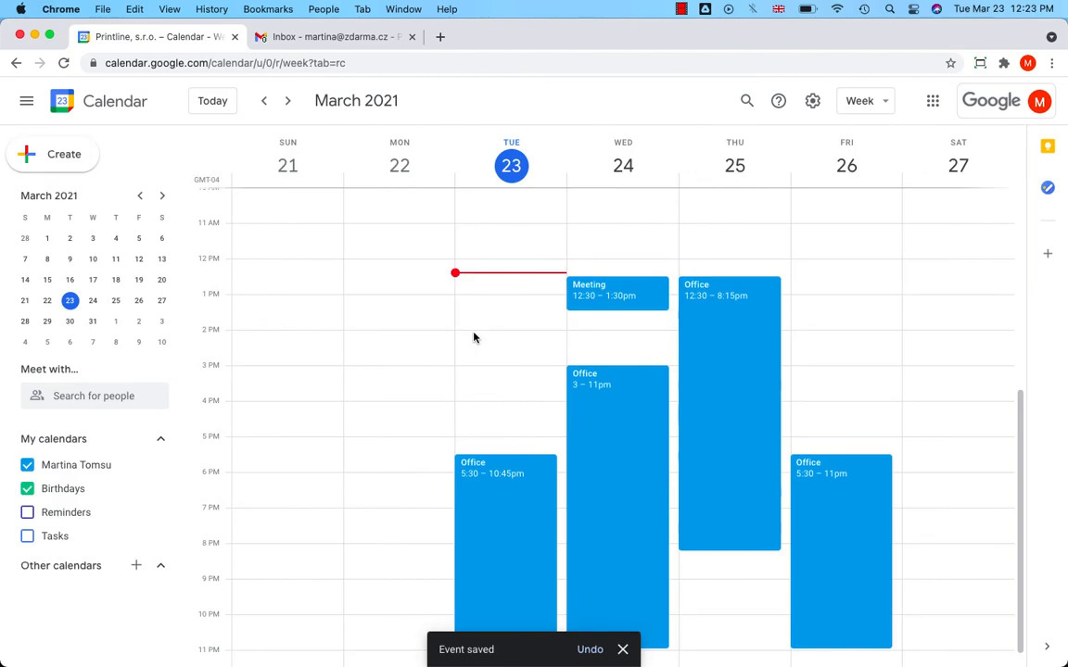